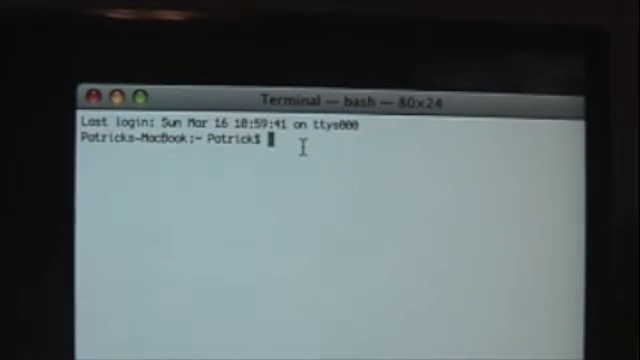
{"action": "type", "text": "defaults write com.apple.dock no-glass -boolean YES;"}
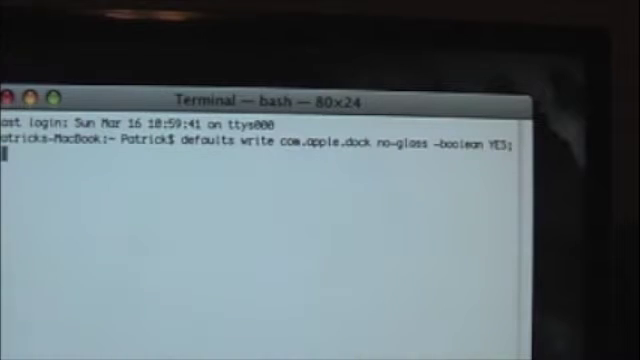
{"action": "type", "text": "kill"}
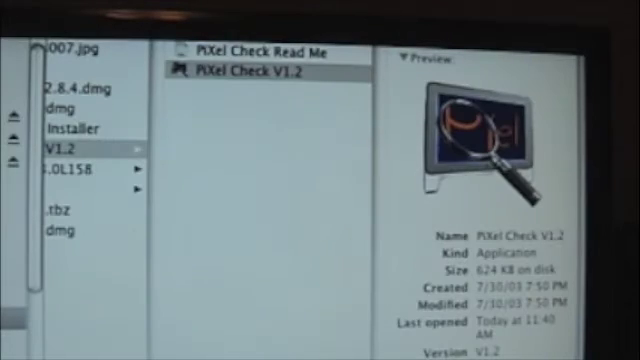
{"action": "mouse_move", "coordinate": [336, 136]}
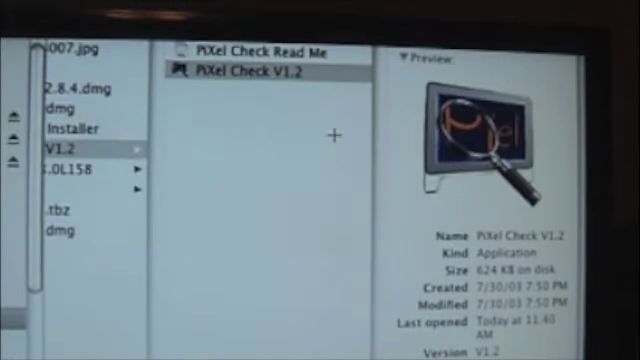